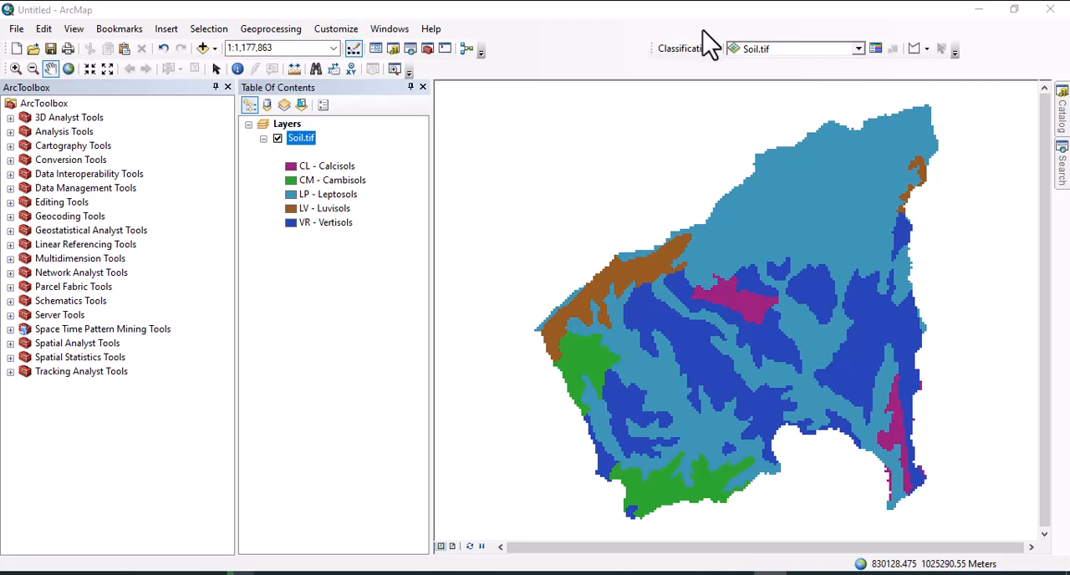
{"action": "mouse_move", "coordinate": [654, 176]}
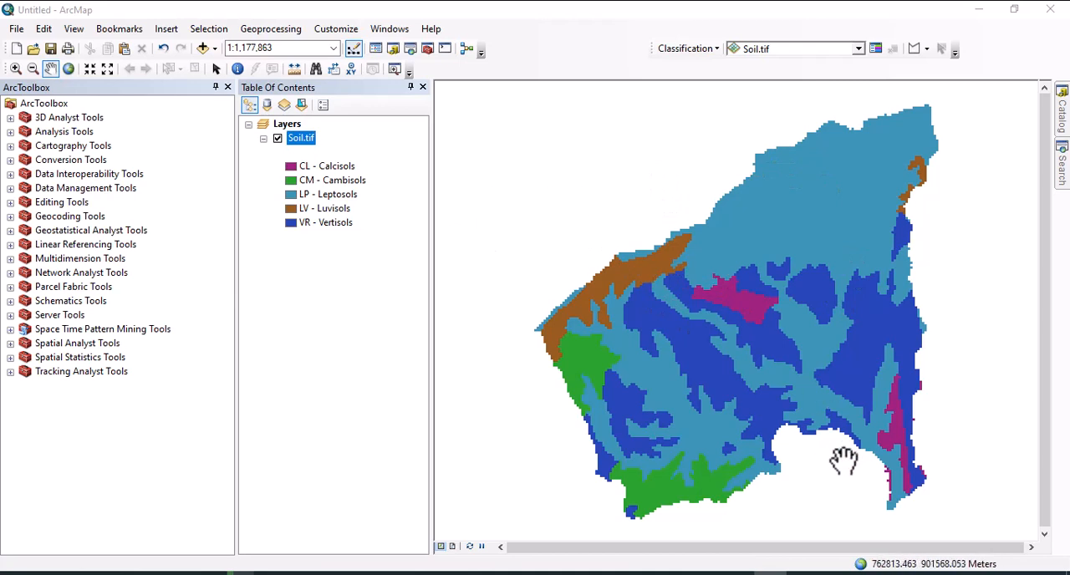
{"action": "mouse_move", "coordinate": [673, 297]}
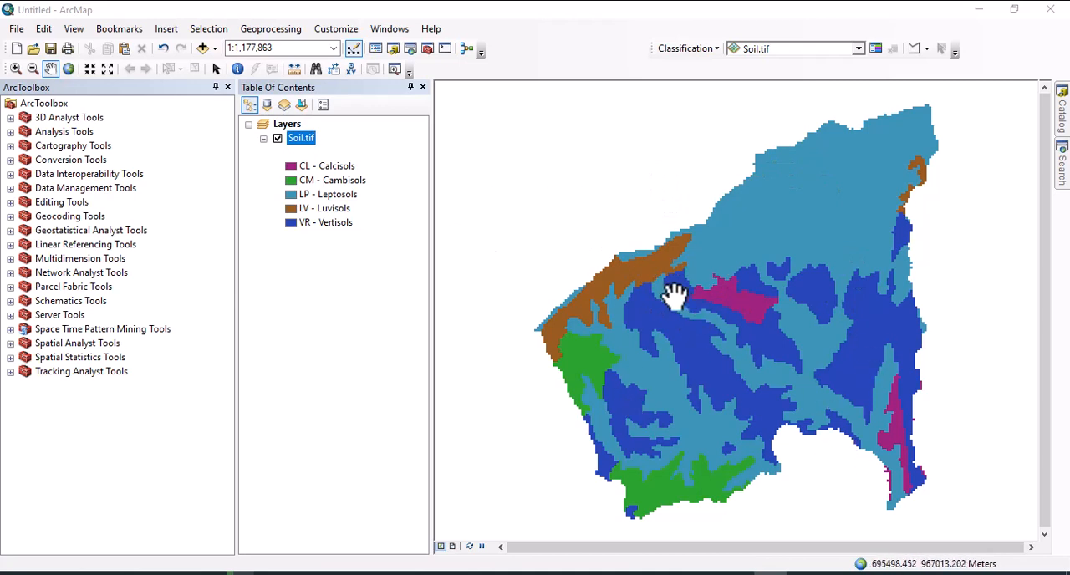
{"action": "mouse_move", "coordinate": [285, 158]}
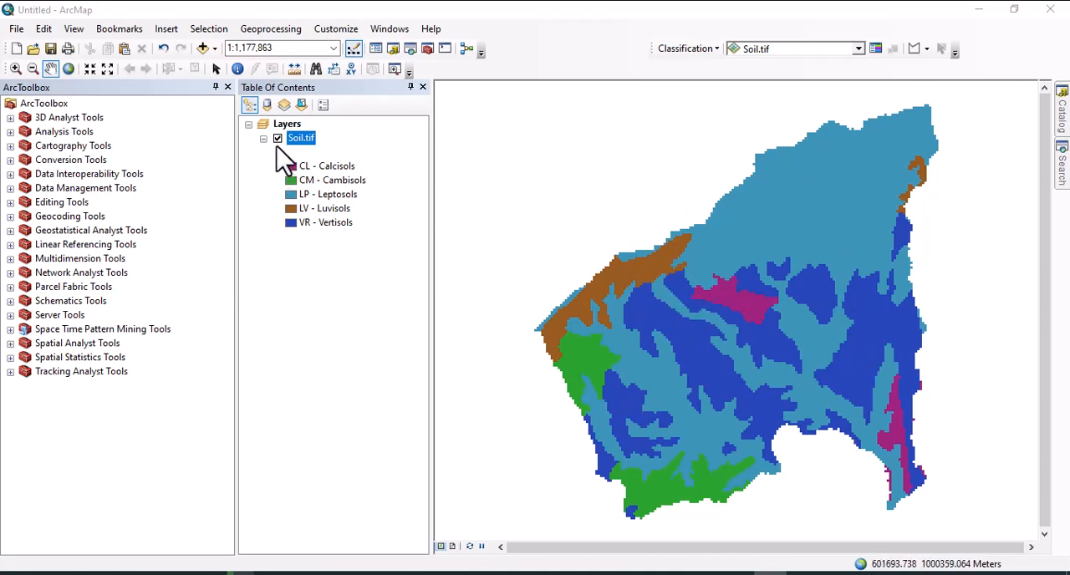
View Soil.tif's properties, then launch Resample from Data Management > Raster > Raster Processing
{"action": "right_click", "coordinate": [301, 138]}
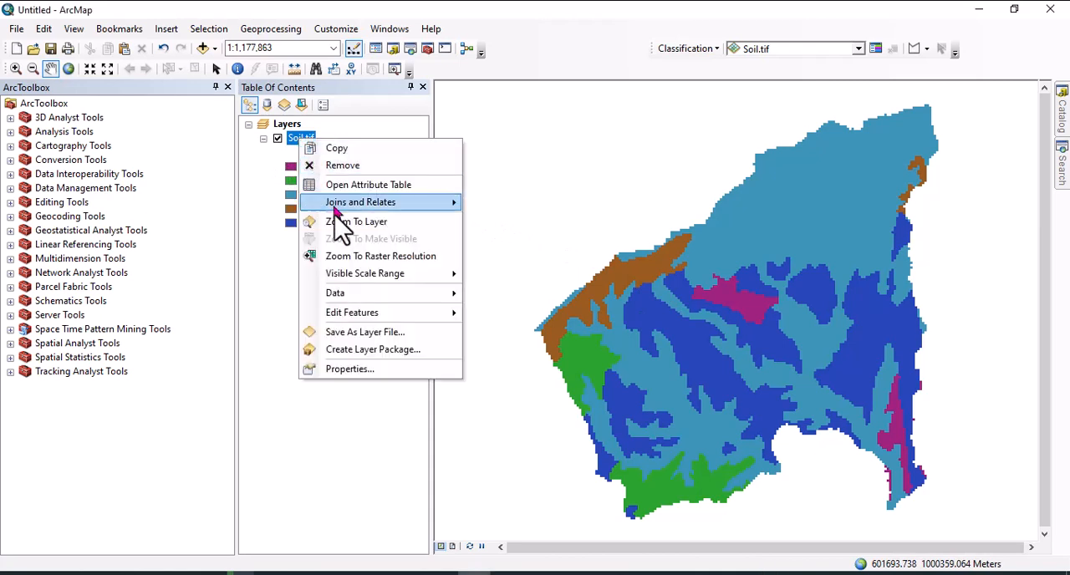
{"action": "left_click", "coordinate": [349, 369]}
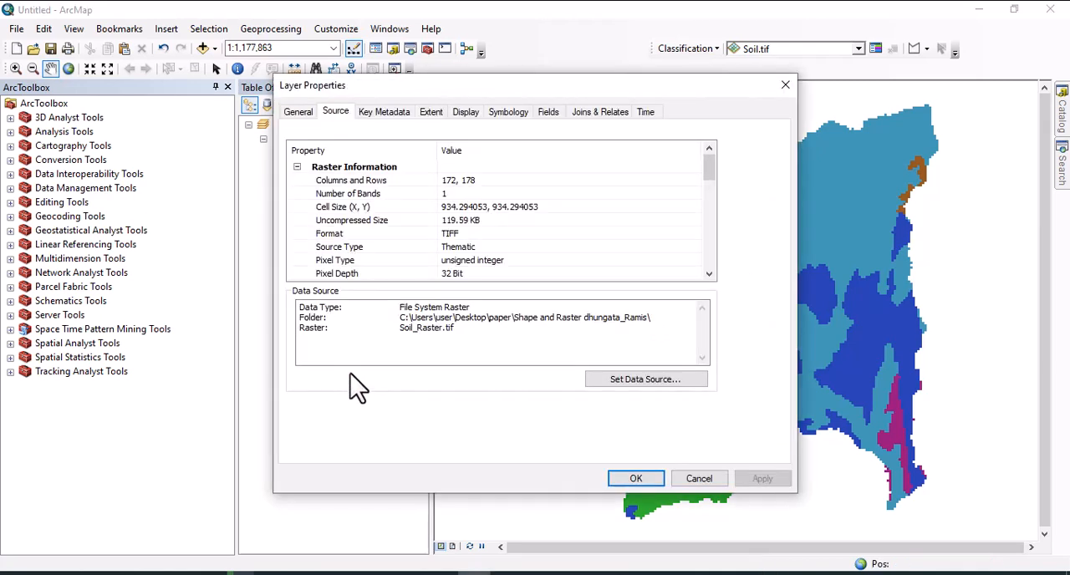
{"action": "mouse_move", "coordinate": [342, 230]}
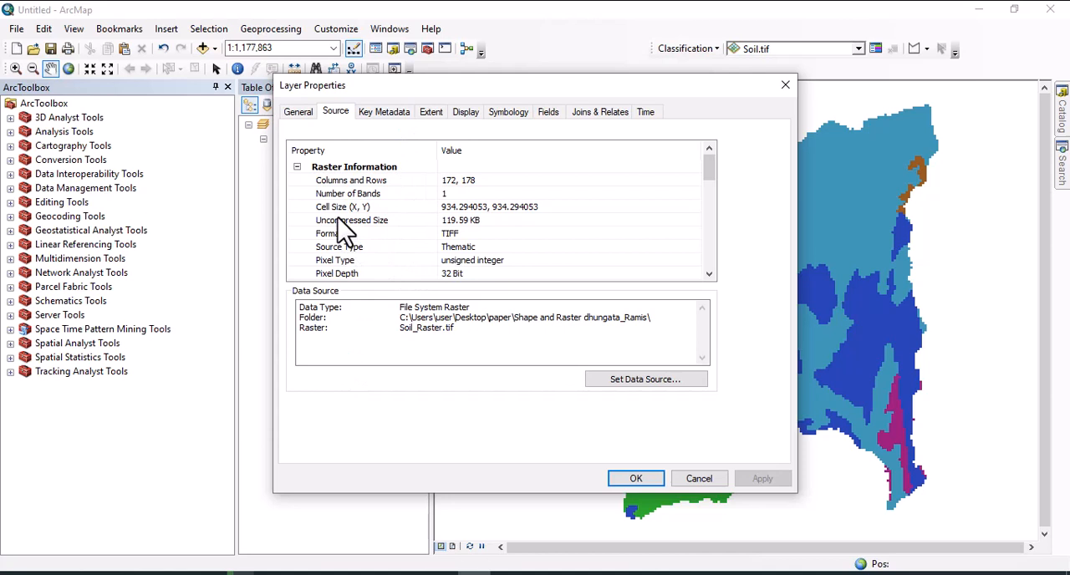
{"action": "mouse_move", "coordinate": [462, 233]}
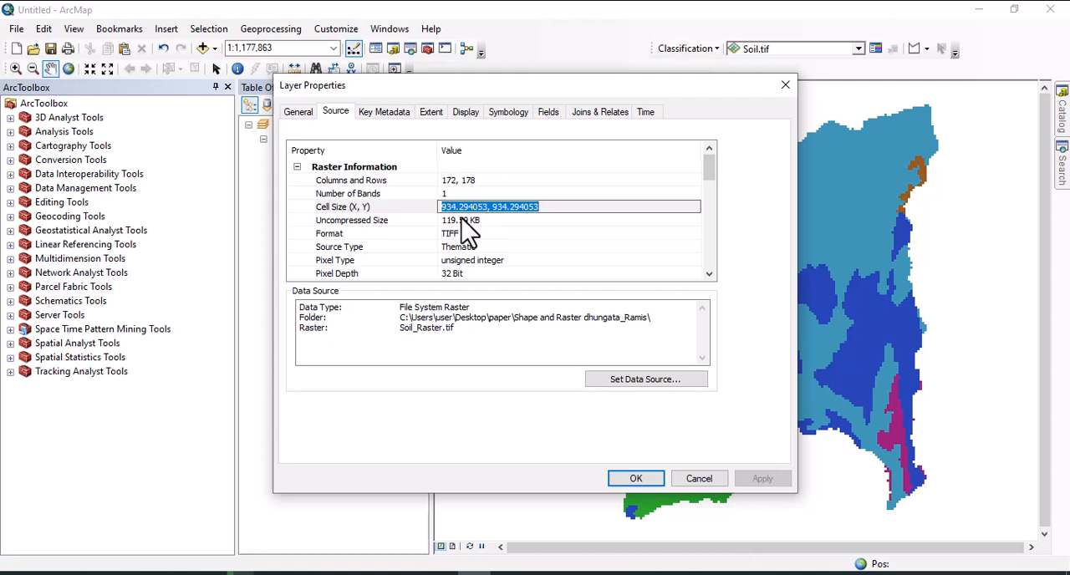
{"action": "mouse_move", "coordinate": [569, 276]}
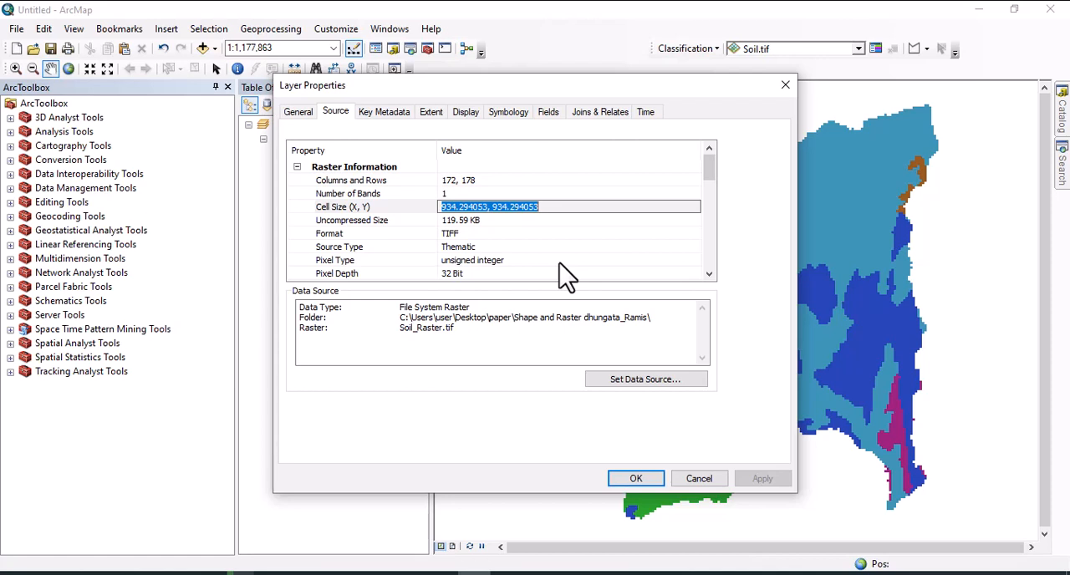
{"action": "mouse_move", "coordinate": [784, 86]}
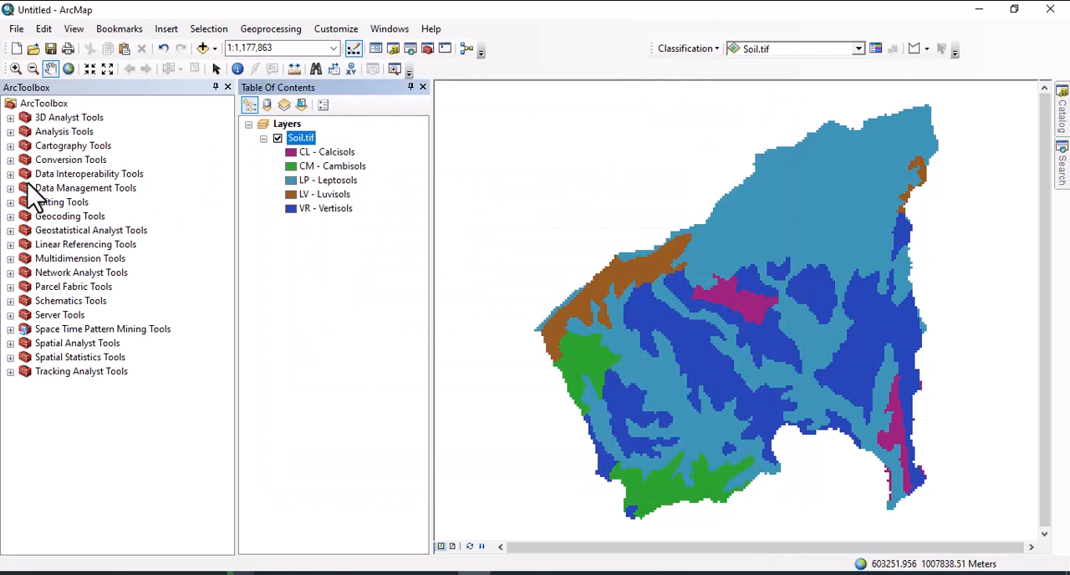
{"action": "left_click", "coordinate": [11, 187]}
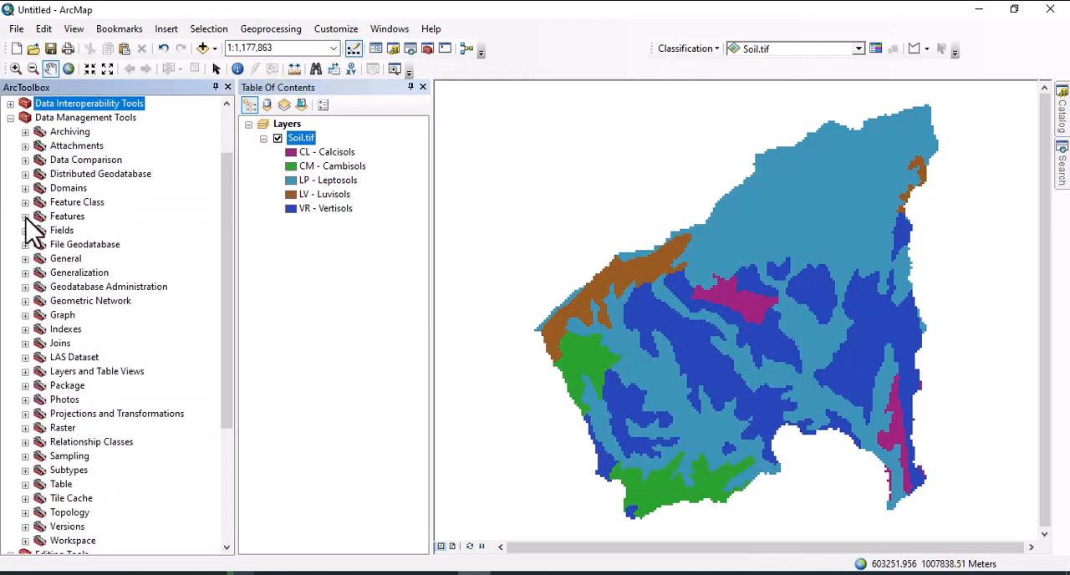
{"action": "scroll", "scroll_direction": "down", "scroll_amount": 3}
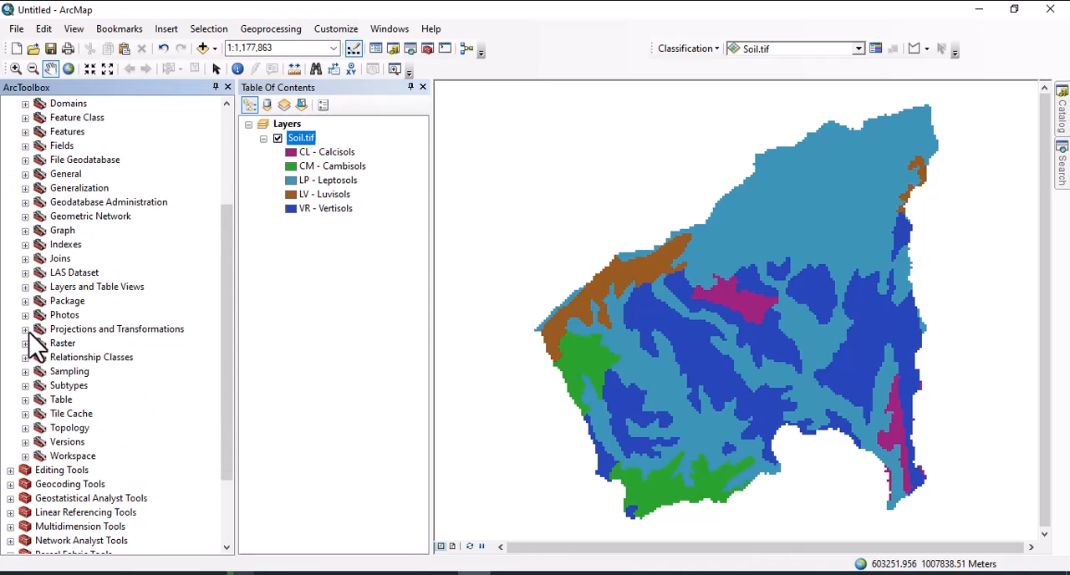
{"action": "left_click", "coordinate": [26, 343]}
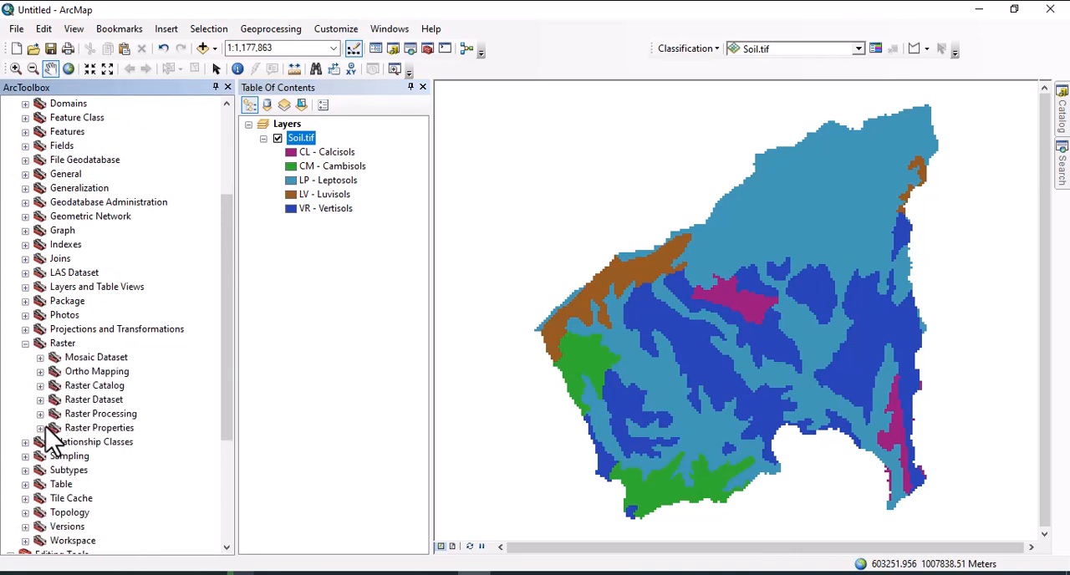
{"action": "left_click", "coordinate": [40, 385]}
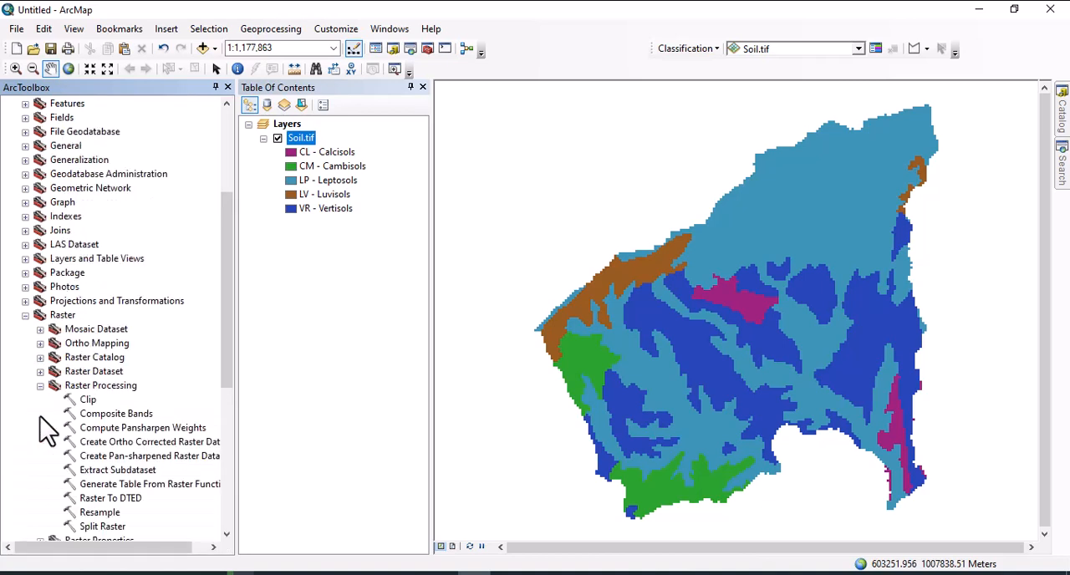
{"action": "scroll", "scroll_direction": "down", "scroll_amount": 3}
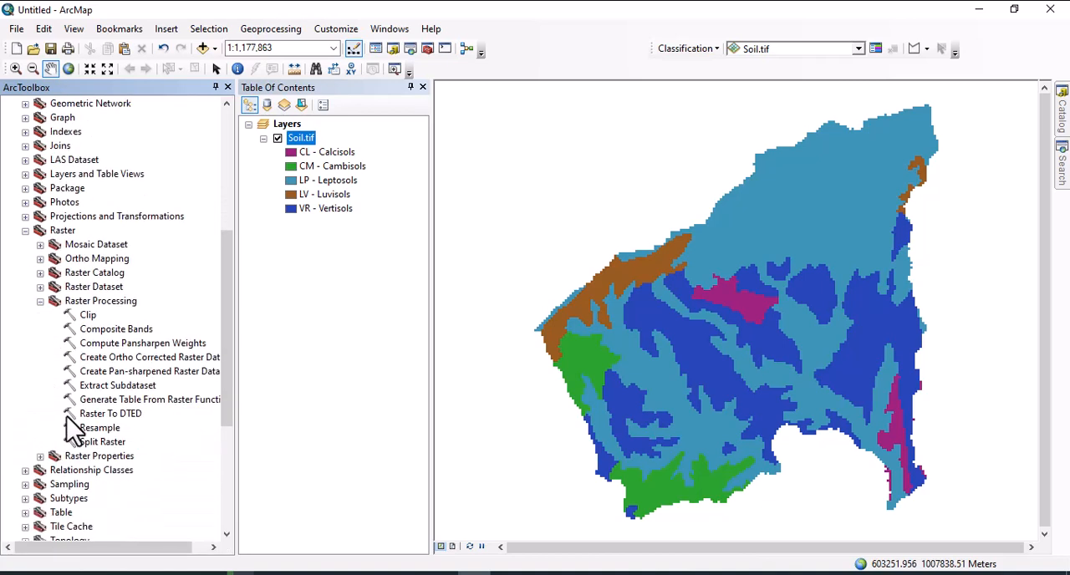
{"action": "mouse_move", "coordinate": [96, 443]}
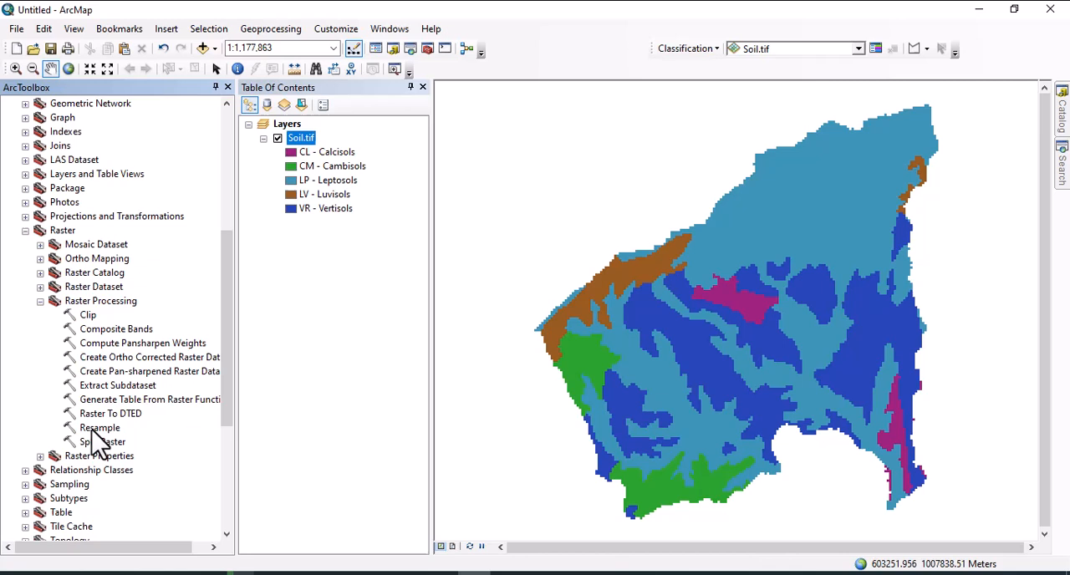
{"action": "double_click", "coordinate": [99, 428]}
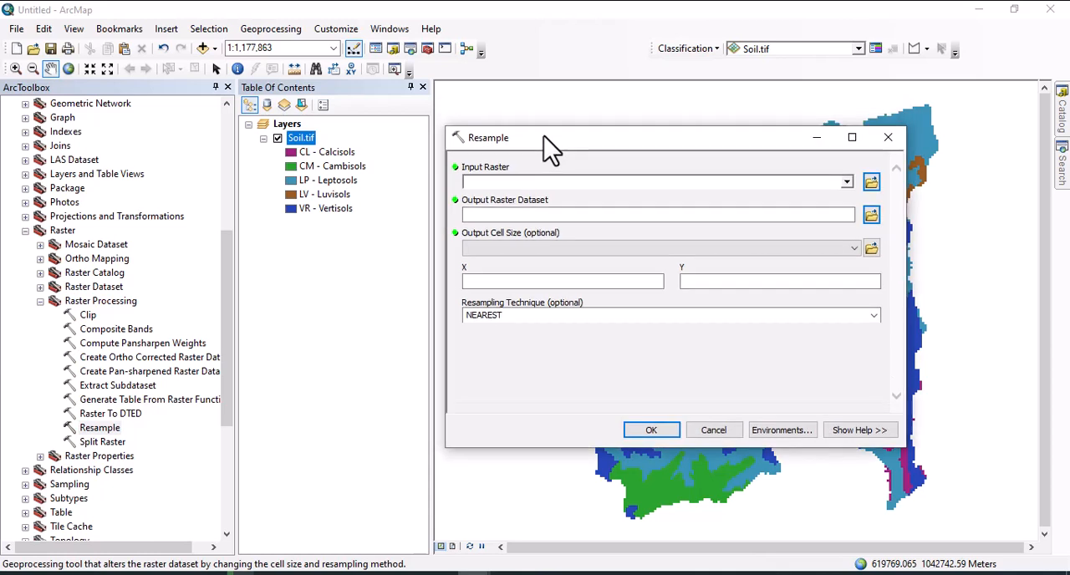
{"action": "mouse_move", "coordinate": [654, 184]}
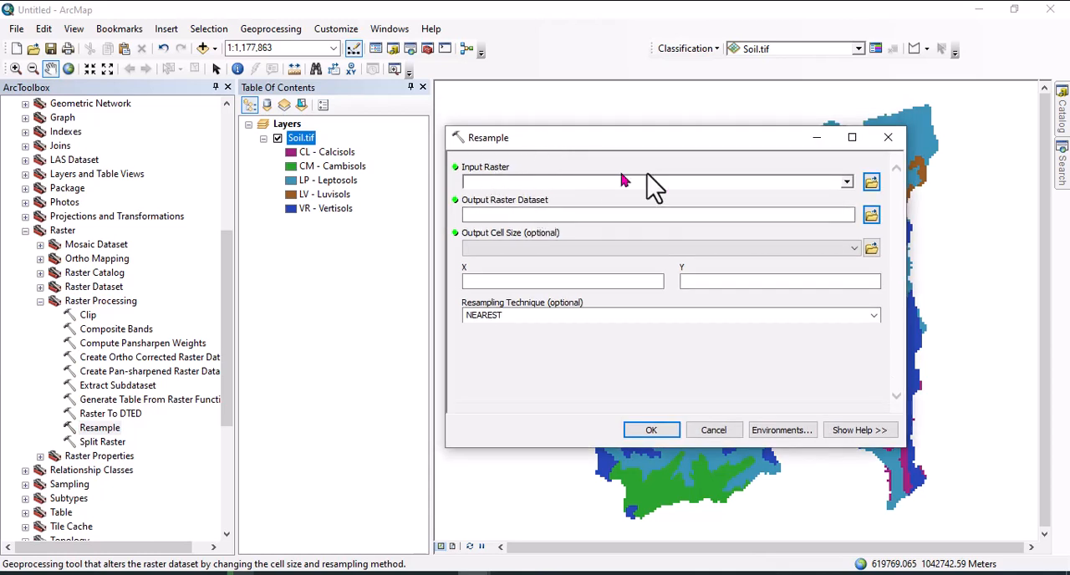
Use Soil.tif as input with 30 x 30 cell size, BILINEAR technique, output SoilResample
{"action": "left_click", "coordinate": [846, 181]}
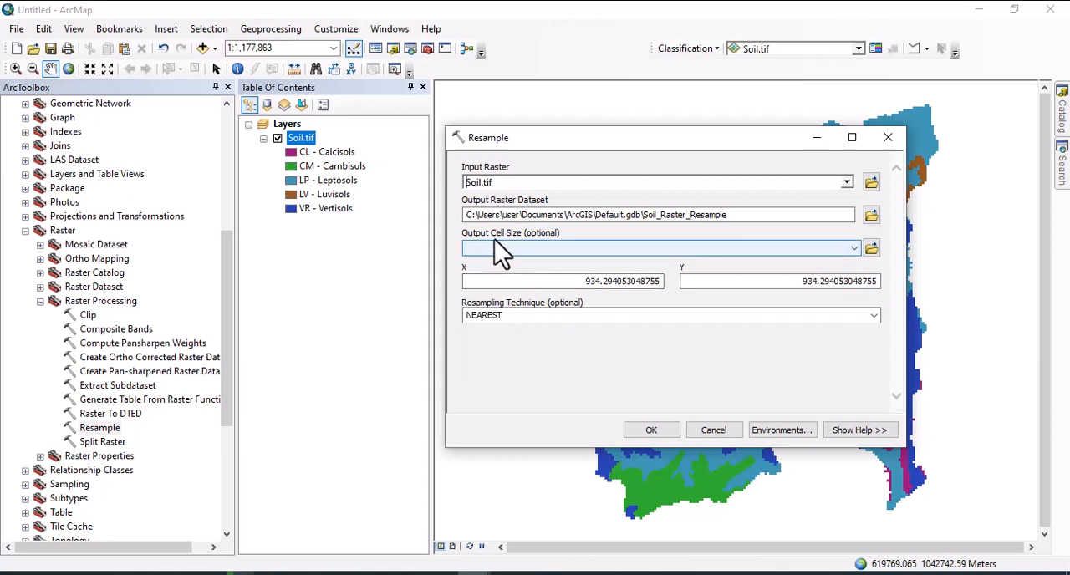
{"action": "left_click", "coordinate": [853, 248]}
{"action": "type", "text": "30"}
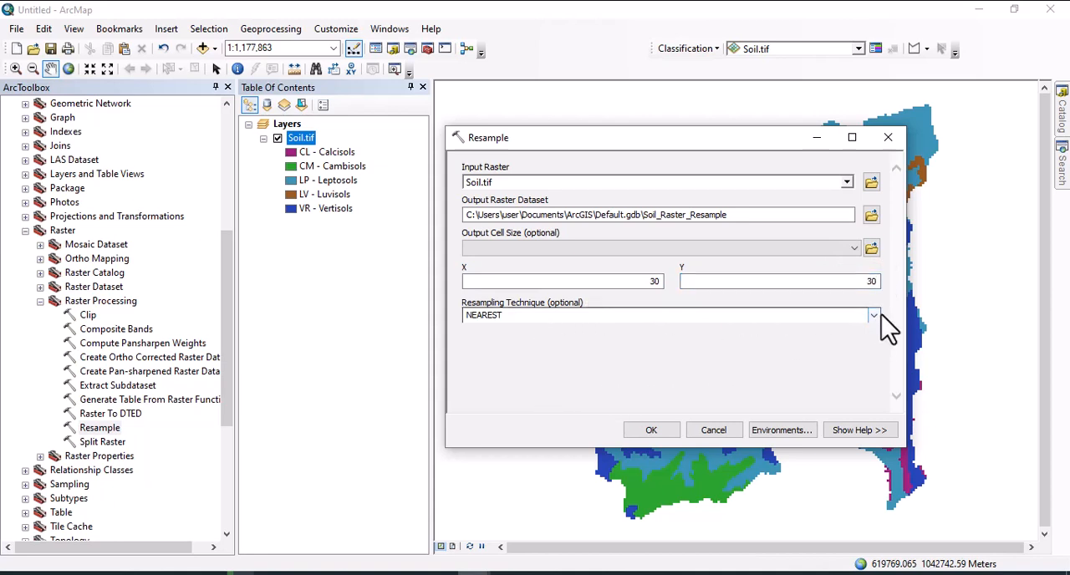
{"action": "left_click", "coordinate": [874, 316]}
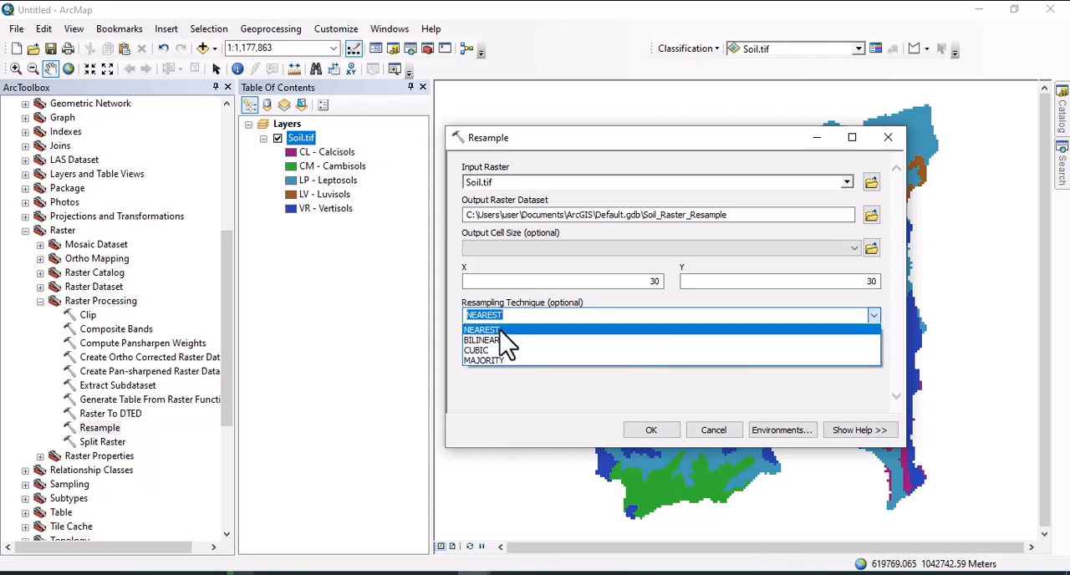
{"action": "mouse_move", "coordinate": [491, 349]}
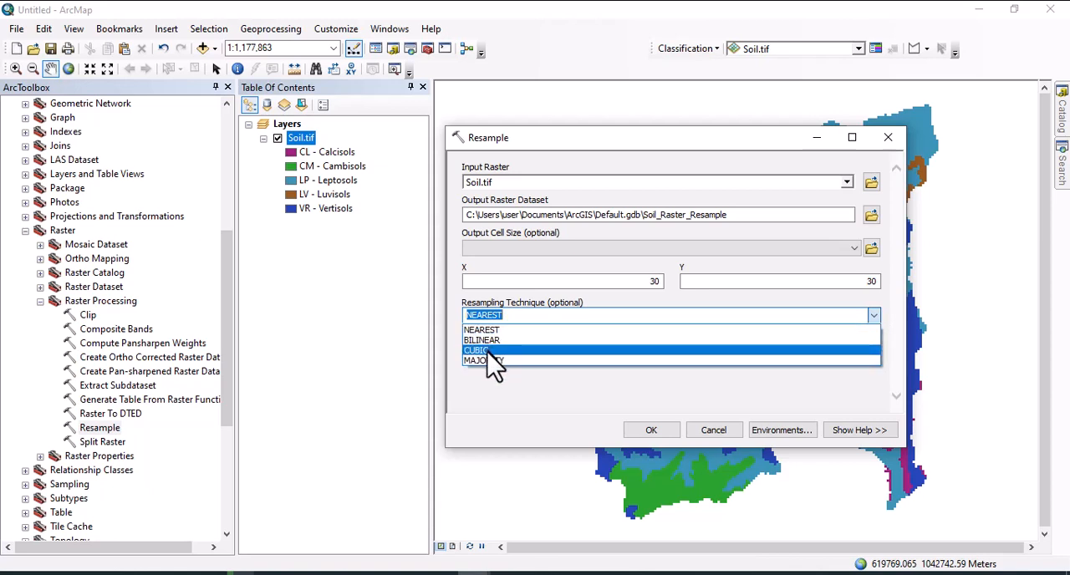
{"action": "mouse_move", "coordinate": [493, 361]}
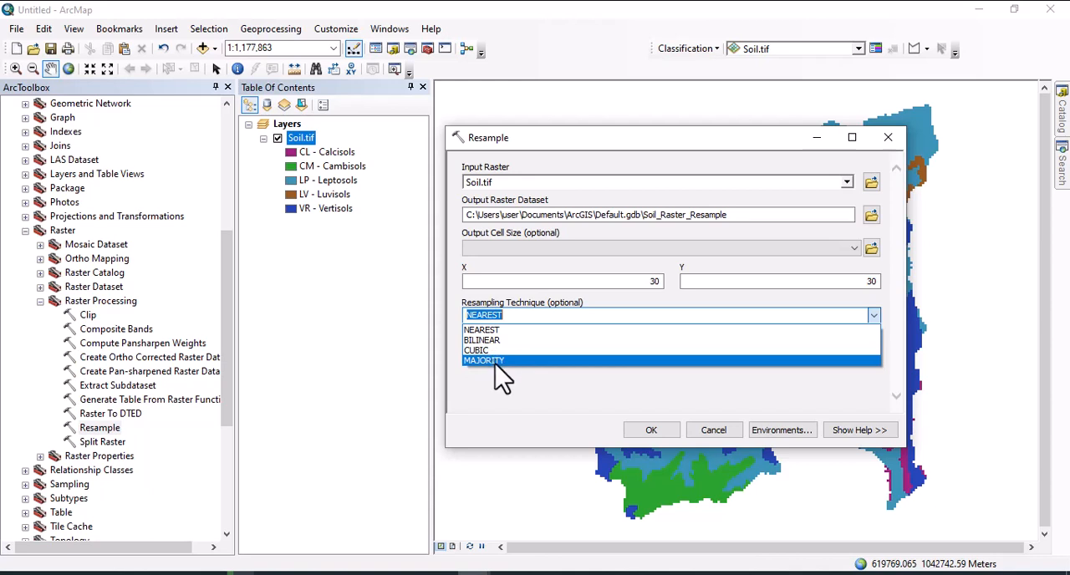
{"action": "mouse_move", "coordinate": [483, 341]}
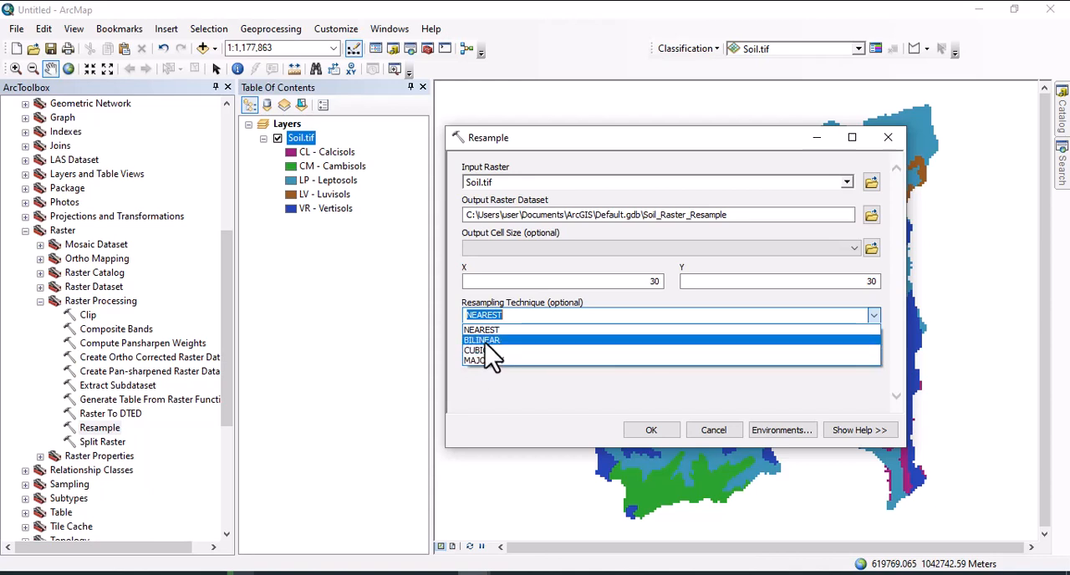
{"action": "left_click", "coordinate": [483, 339]}
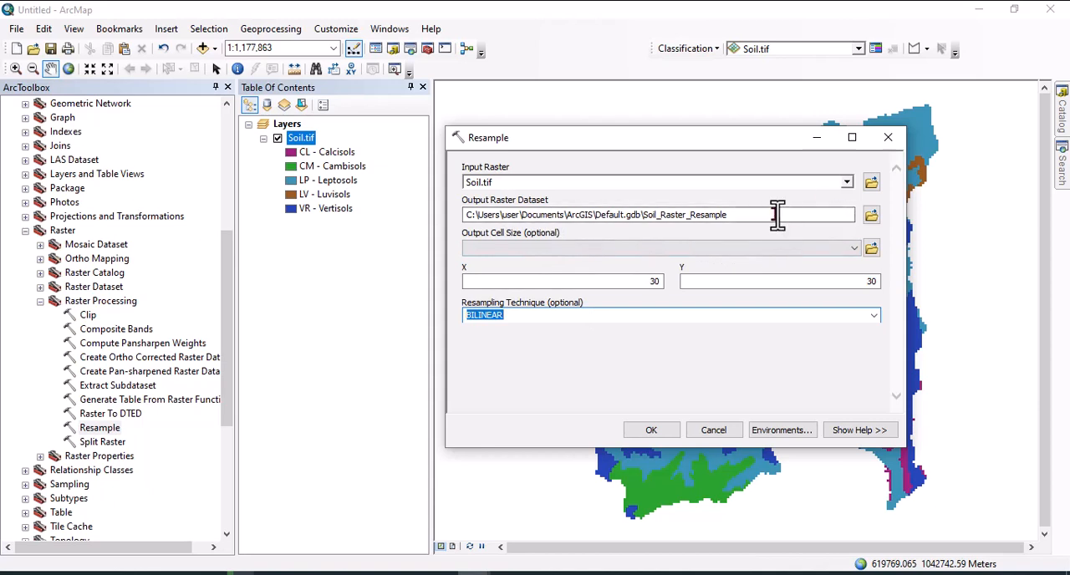
{"action": "type", "text": "SoilResample"}
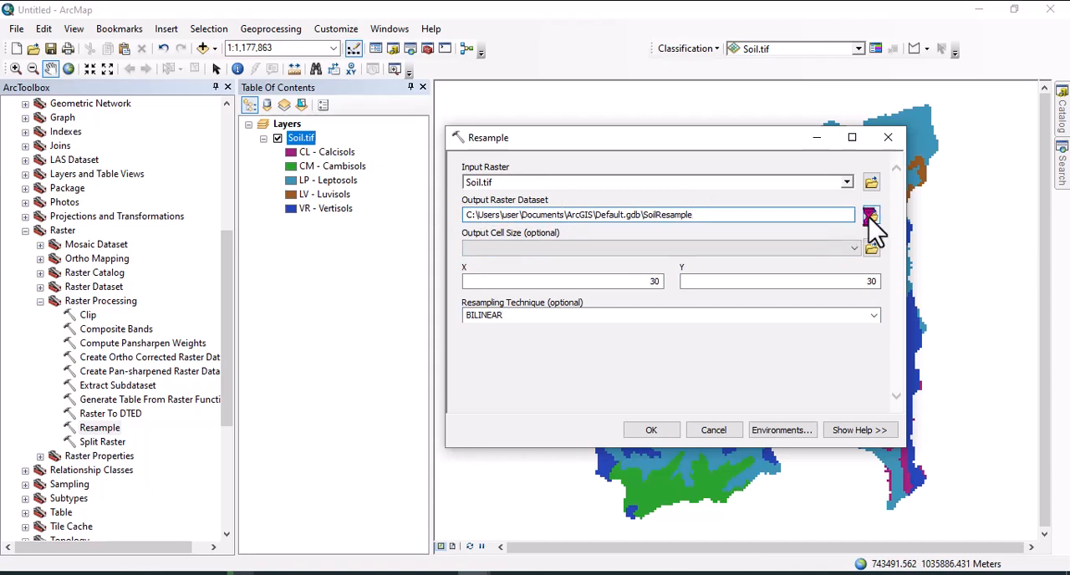
Create a resample_soil folder in Exercise and save the output there as Resample_soil
{"action": "left_click", "coordinate": [871, 214]}
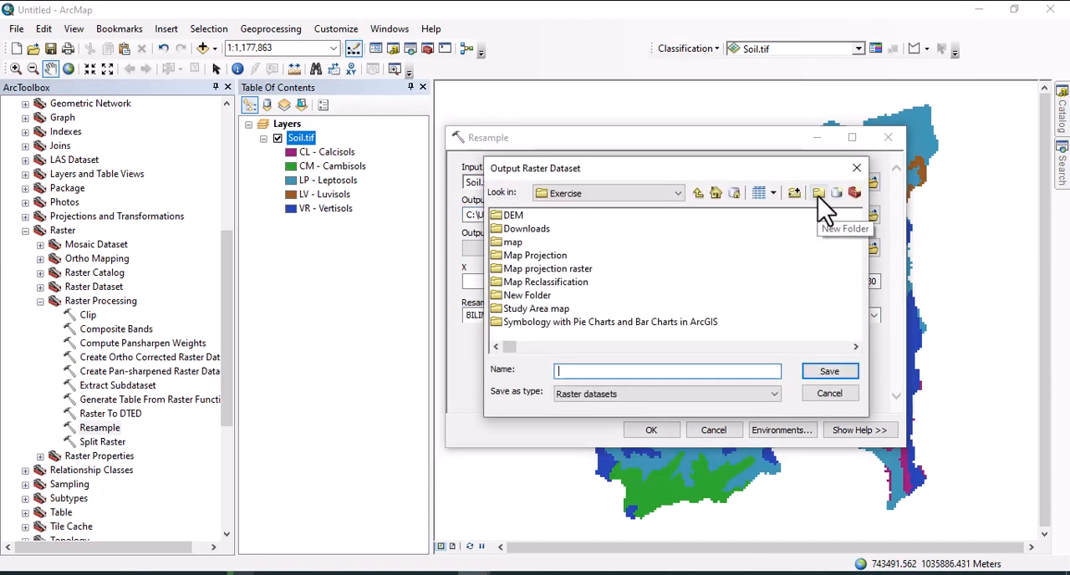
{"action": "left_click", "coordinate": [819, 193]}
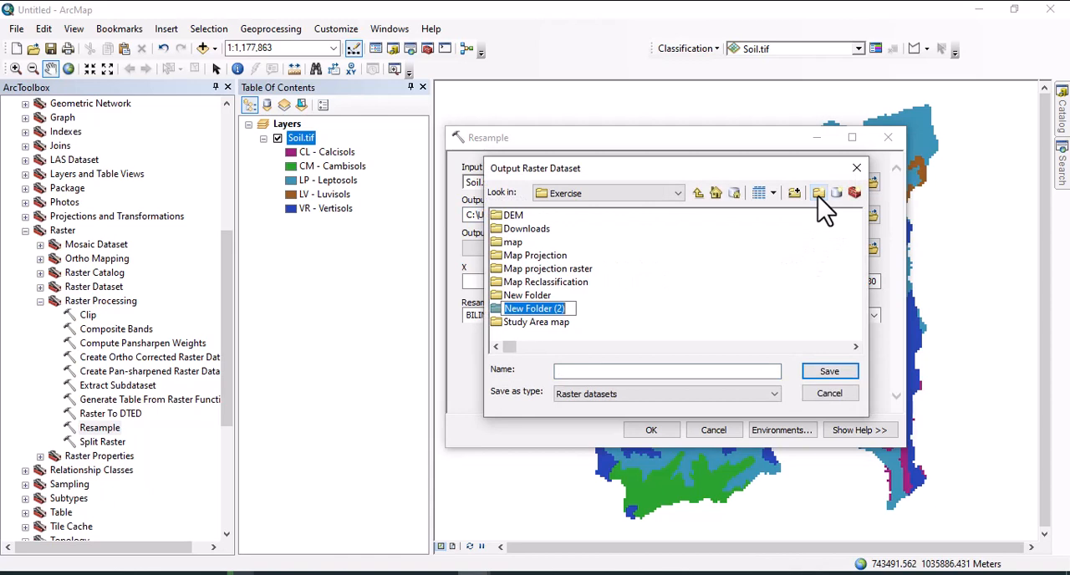
{"action": "type", "text": "res"}
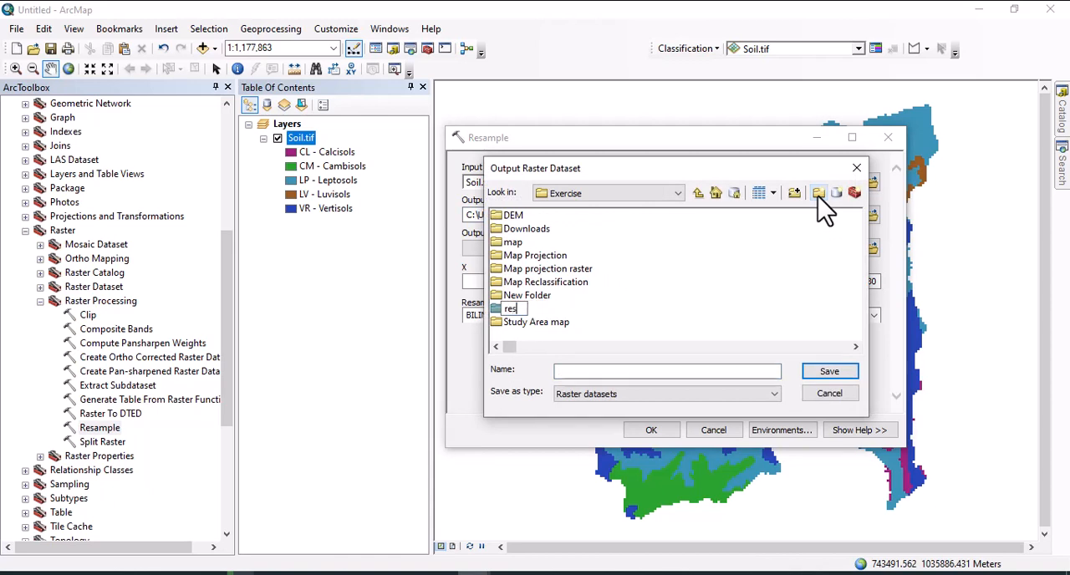
{"action": "type", "text": "ample_soil"}
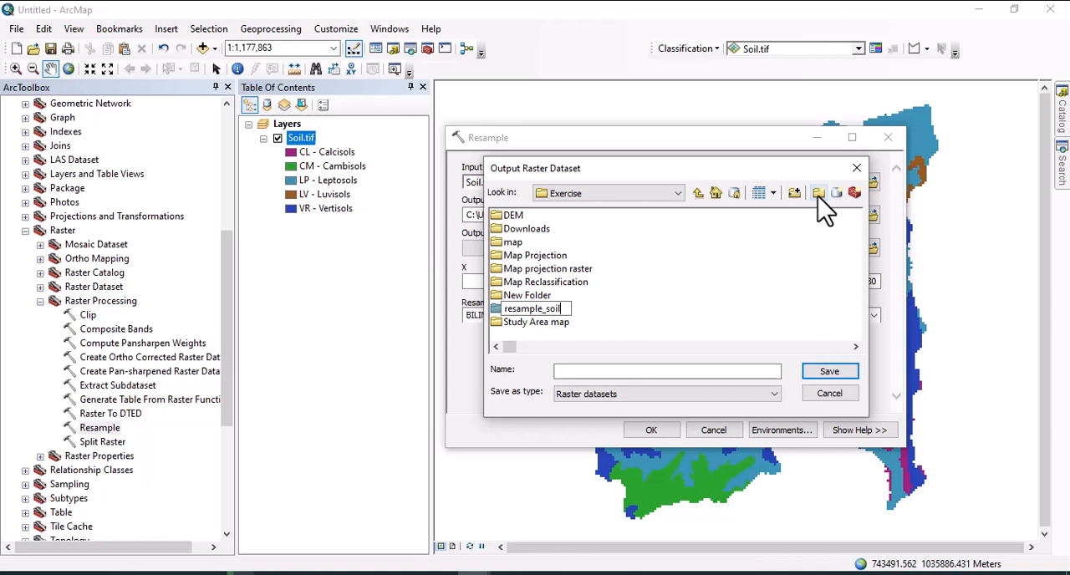
{"action": "left_click", "coordinate": [531, 308]}
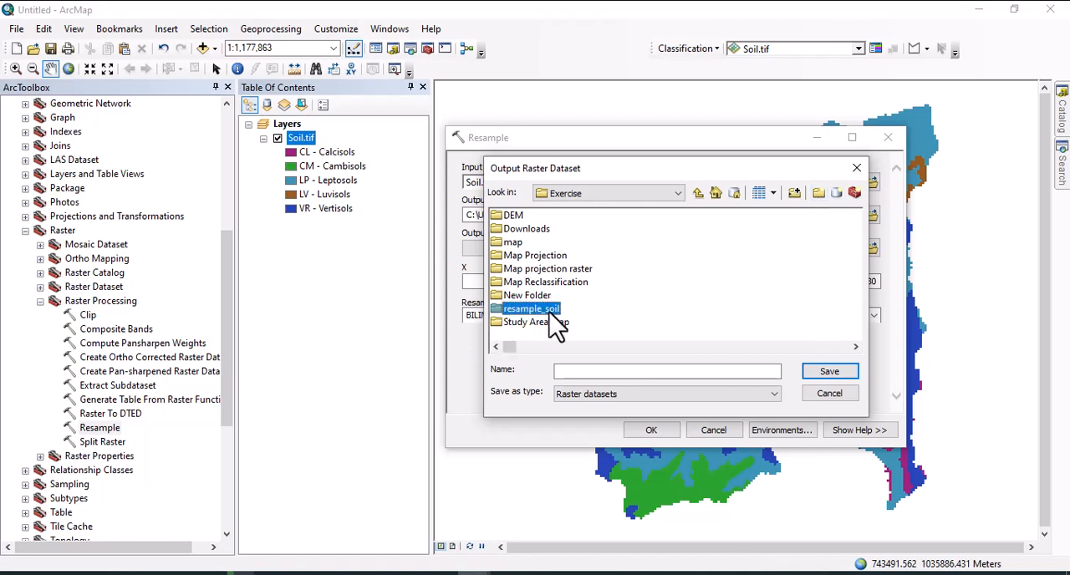
{"action": "double_click", "coordinate": [531, 308]}
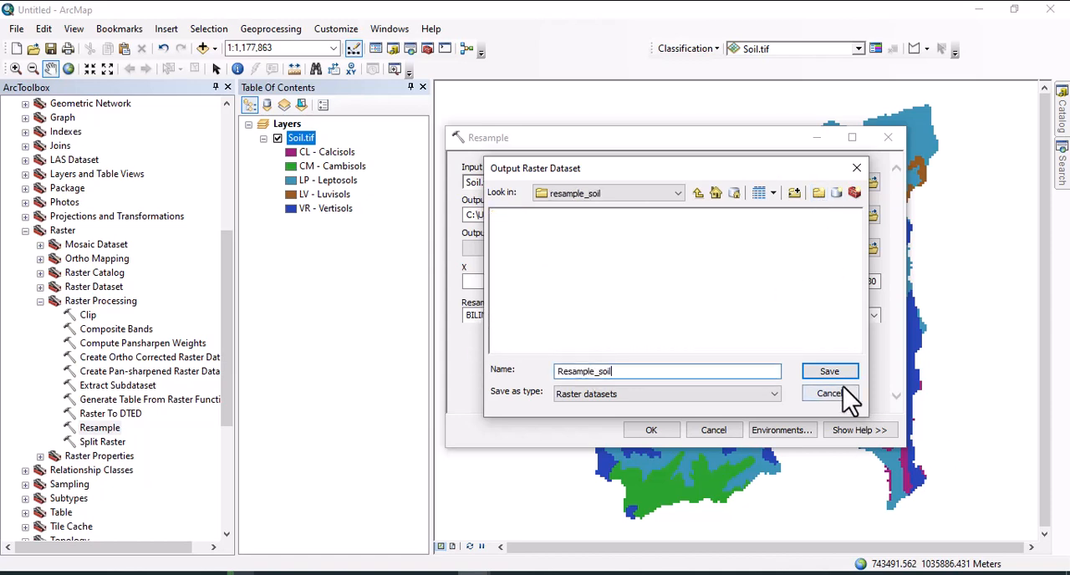
{"action": "left_click", "coordinate": [829, 371]}
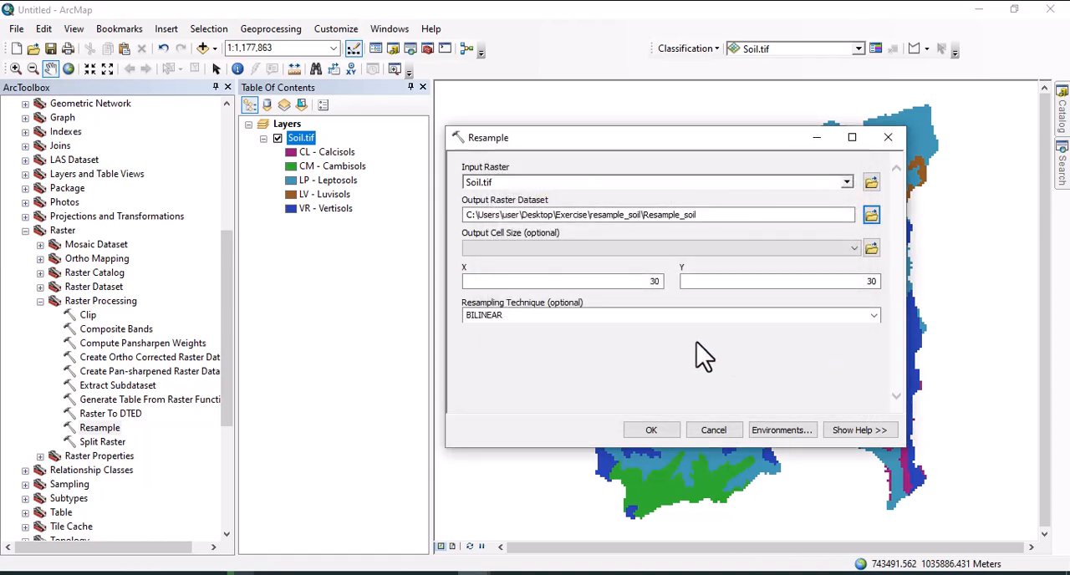
Run Resample to add the grayscale Resample_soil layer above Soil.tif
{"action": "left_click", "coordinate": [651, 430]}
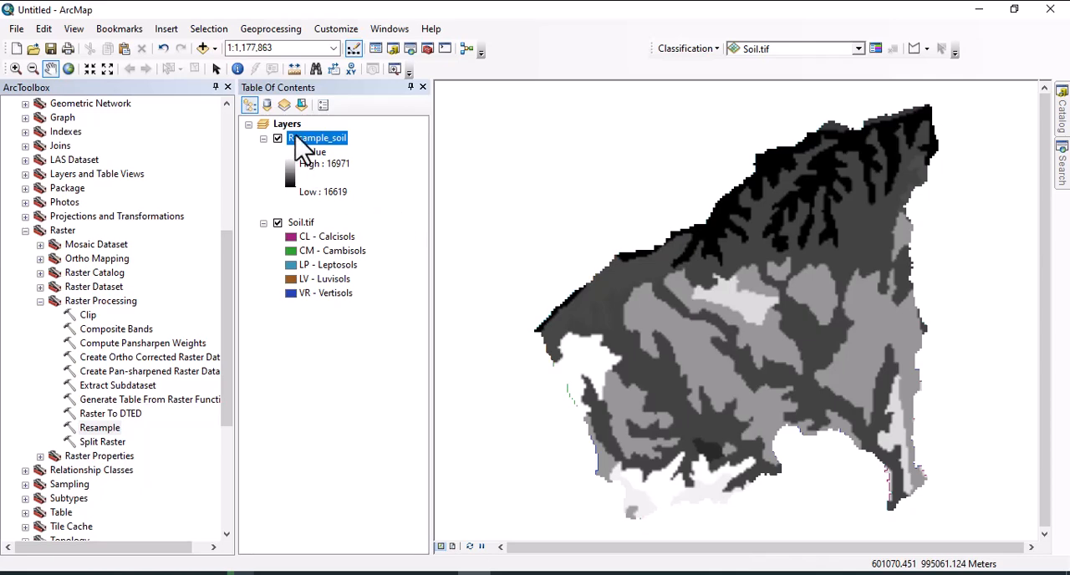
{"action": "right_click", "coordinate": [316, 137]}
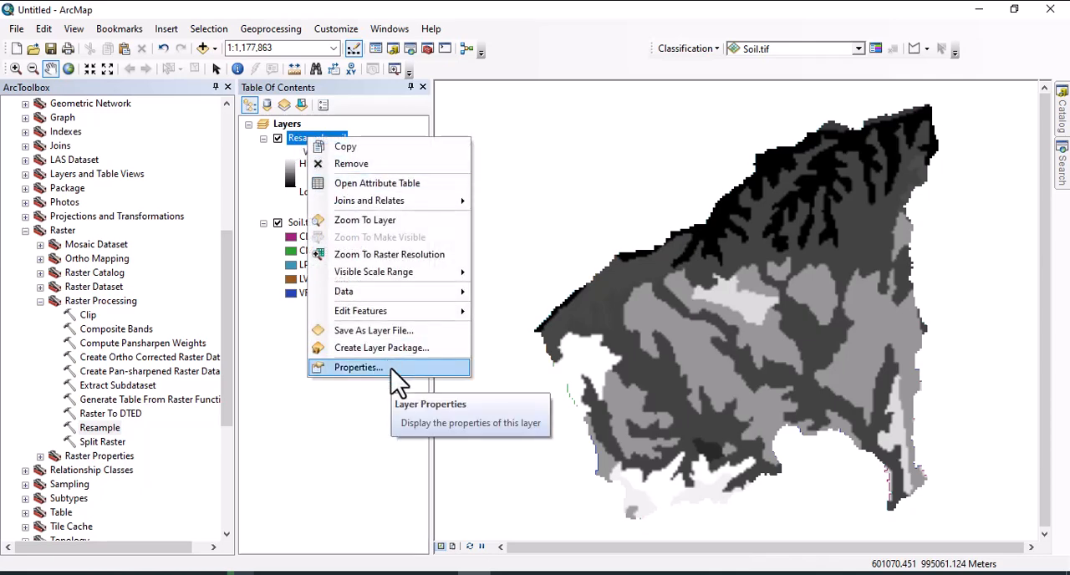
{"action": "left_click", "coordinate": [358, 366]}
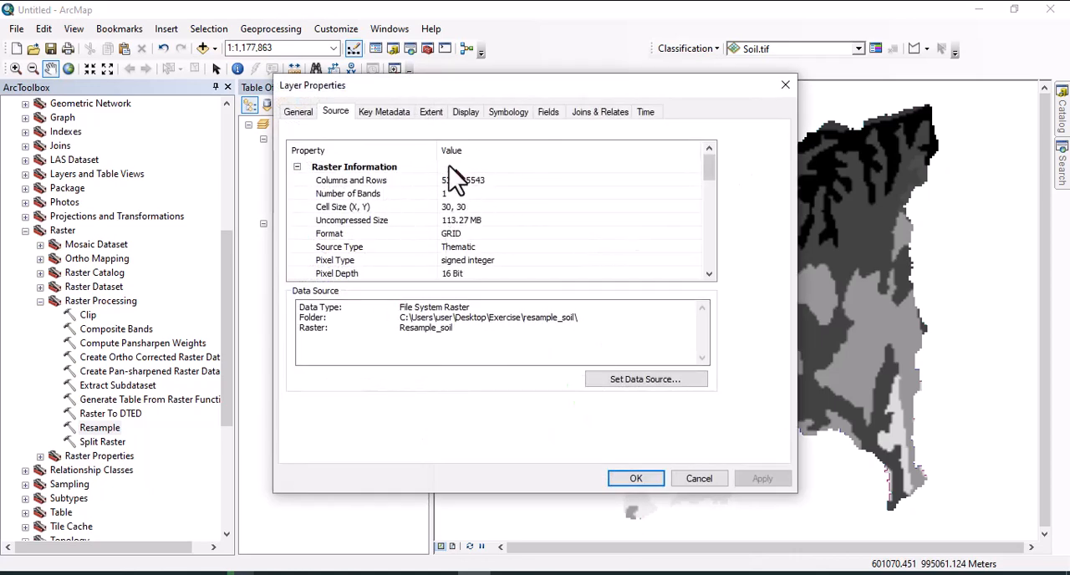
{"action": "mouse_move", "coordinate": [418, 155]}
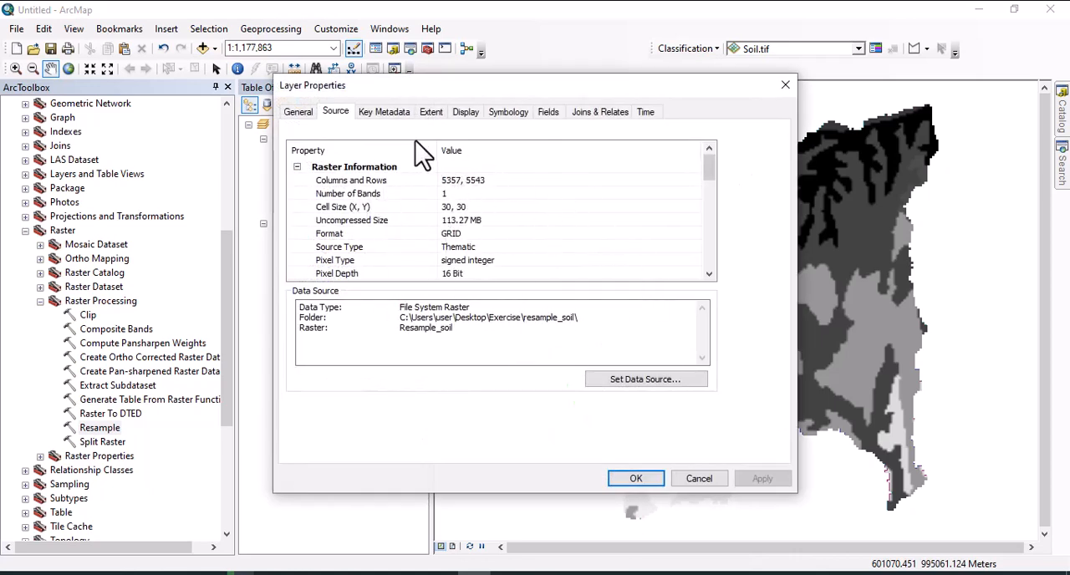
{"action": "mouse_move", "coordinate": [326, 220]}
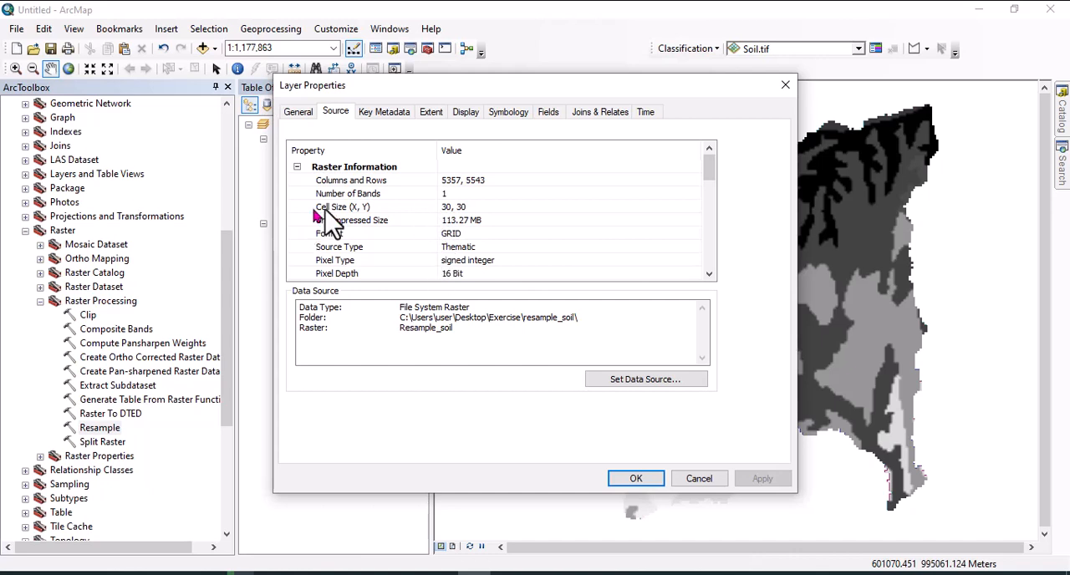
{"action": "mouse_move", "coordinate": [458, 237]}
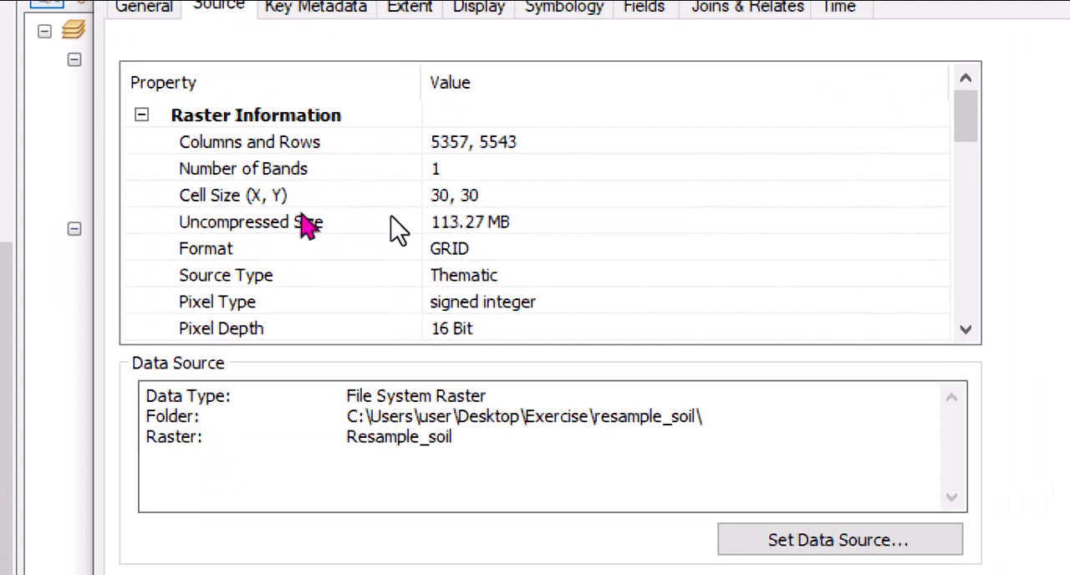
{"action": "mouse_move", "coordinate": [468, 209]}
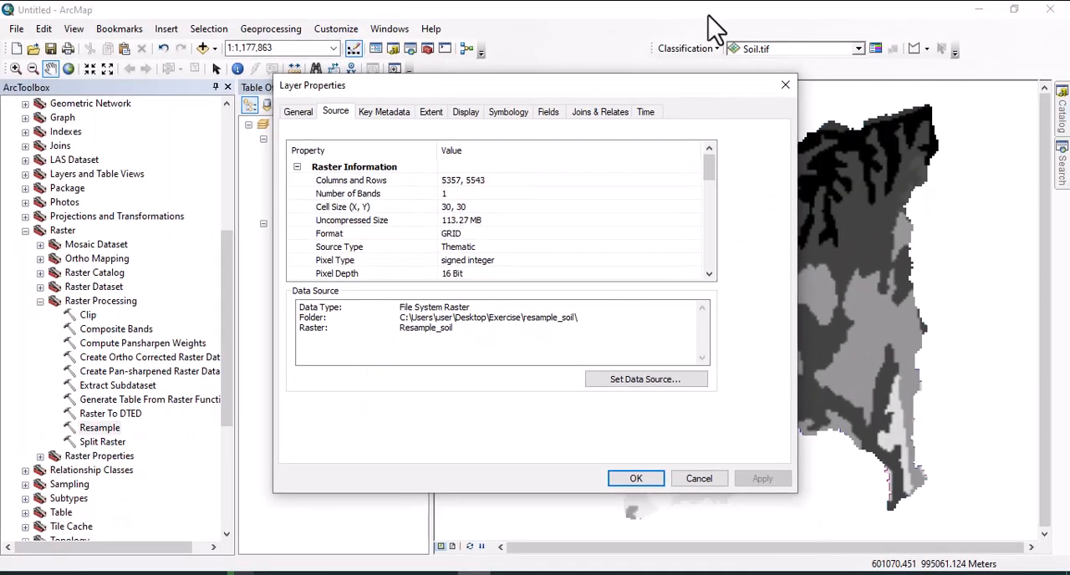
{"action": "left_click", "coordinate": [635, 478]}
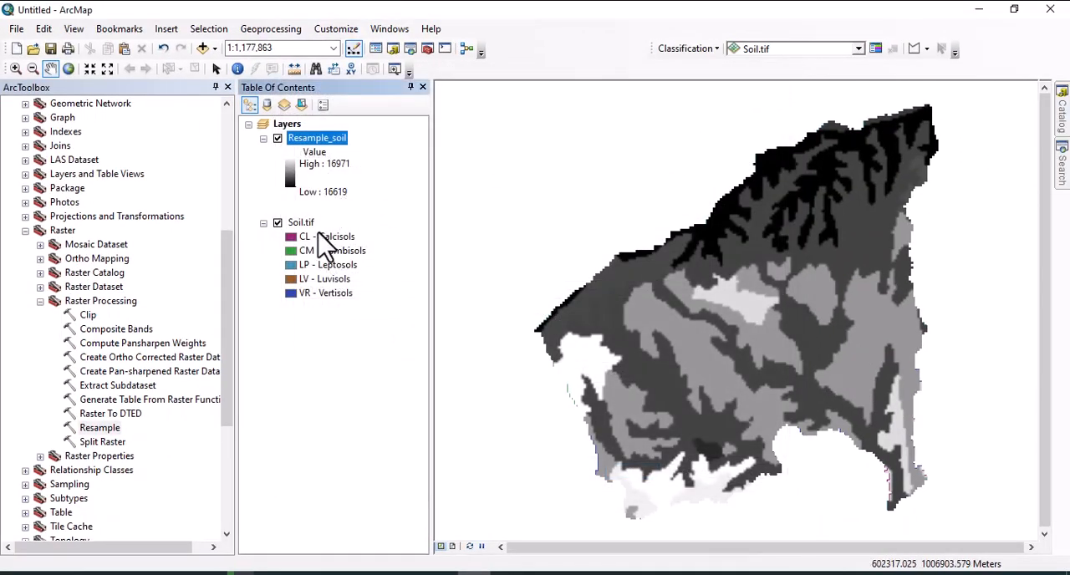
Open Soil.tif layer properties to see its ~934 cell size and 172 by 178 grid
{"action": "right_click", "coordinate": [301, 222]}
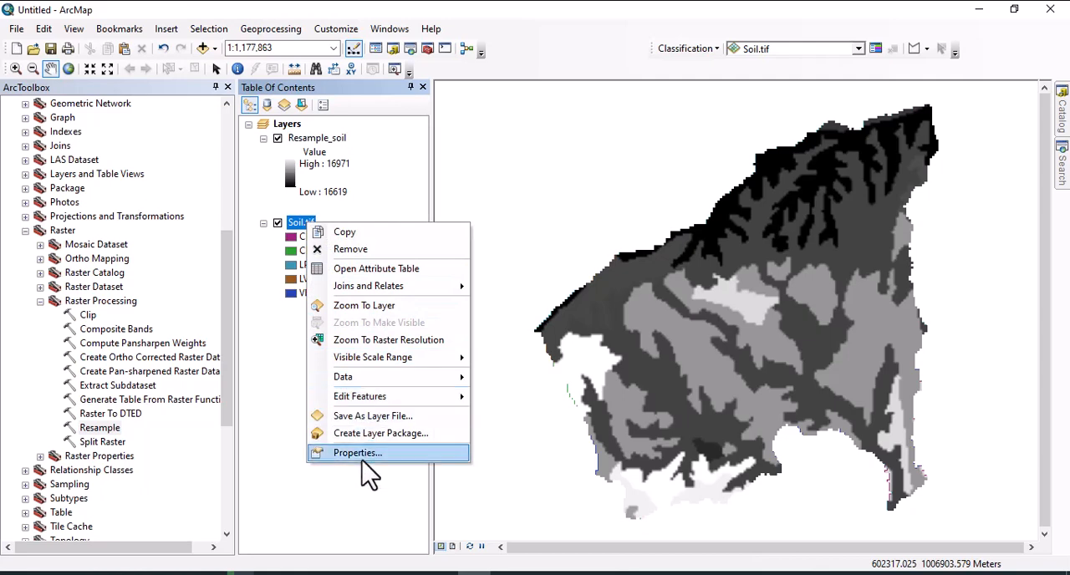
{"action": "left_click", "coordinate": [357, 452]}
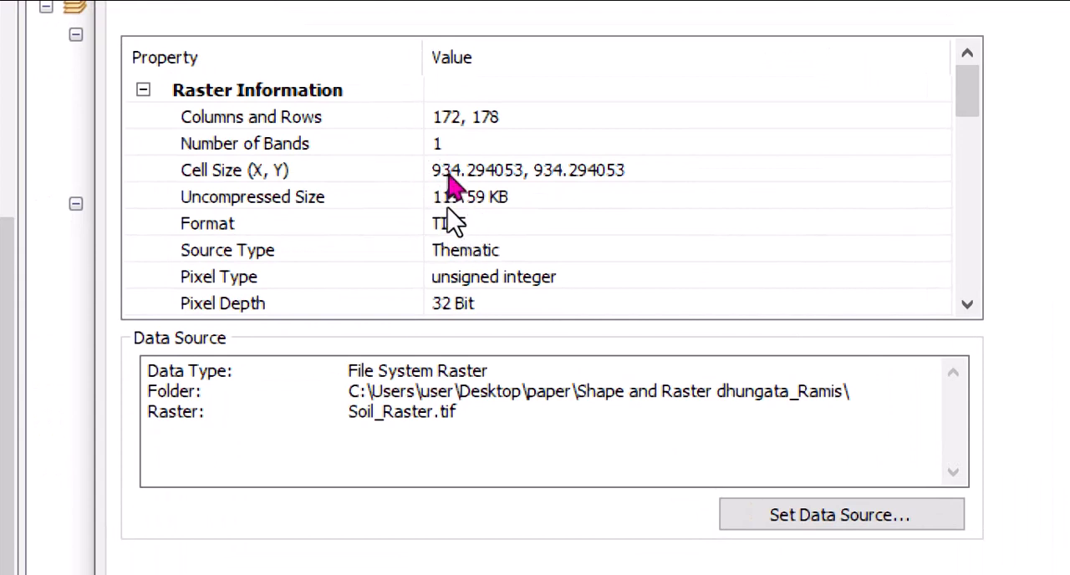
{"action": "mouse_move", "coordinate": [468, 234]}
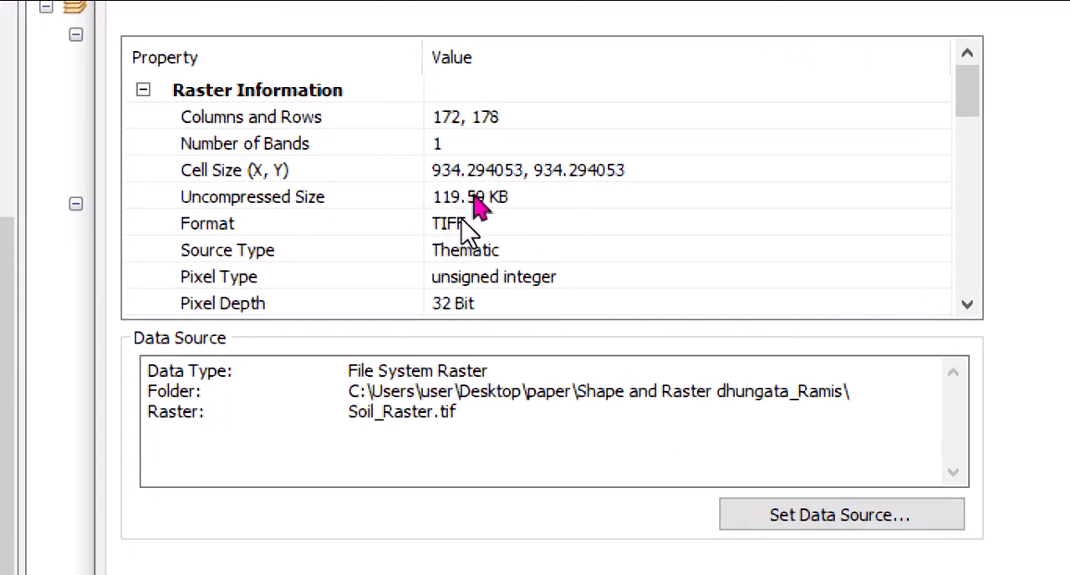